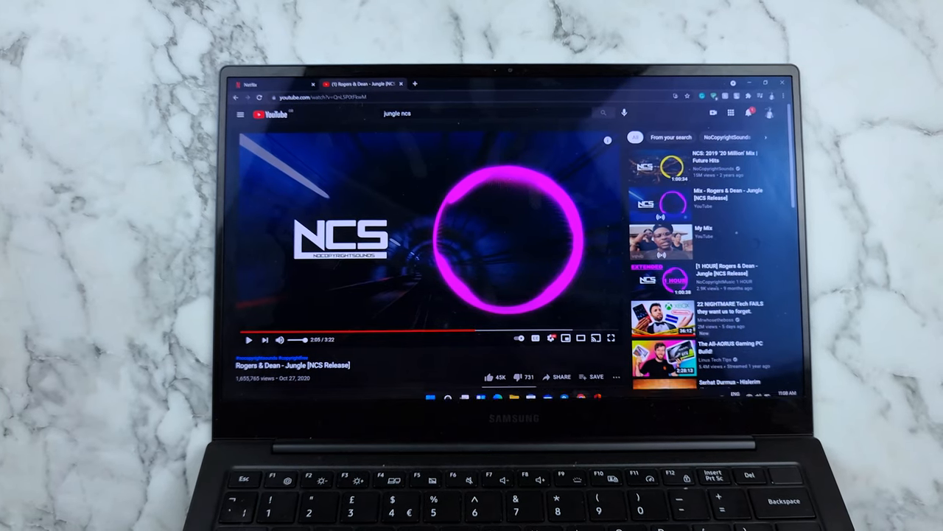
Launch Settings from the Start menu and scroll through the System overview of the Samsung PC.
left_click(429, 387)
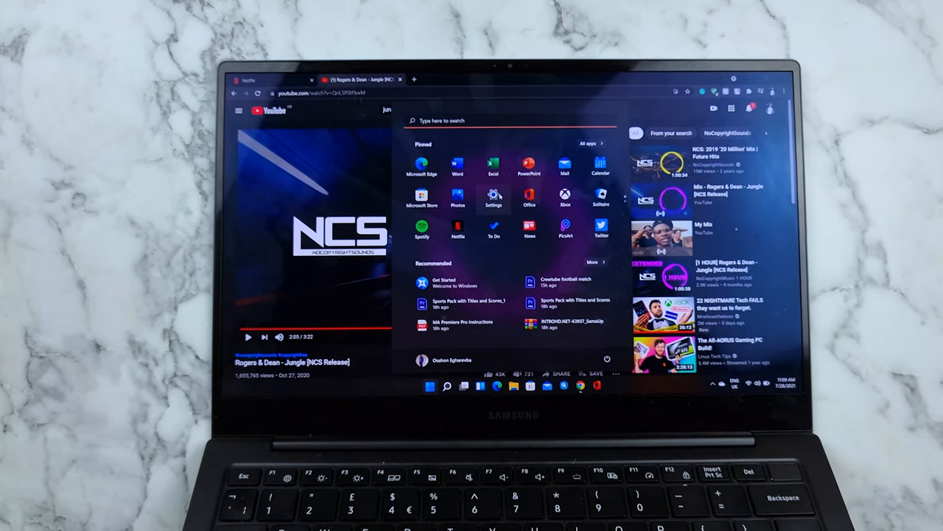
left_click(493, 197)
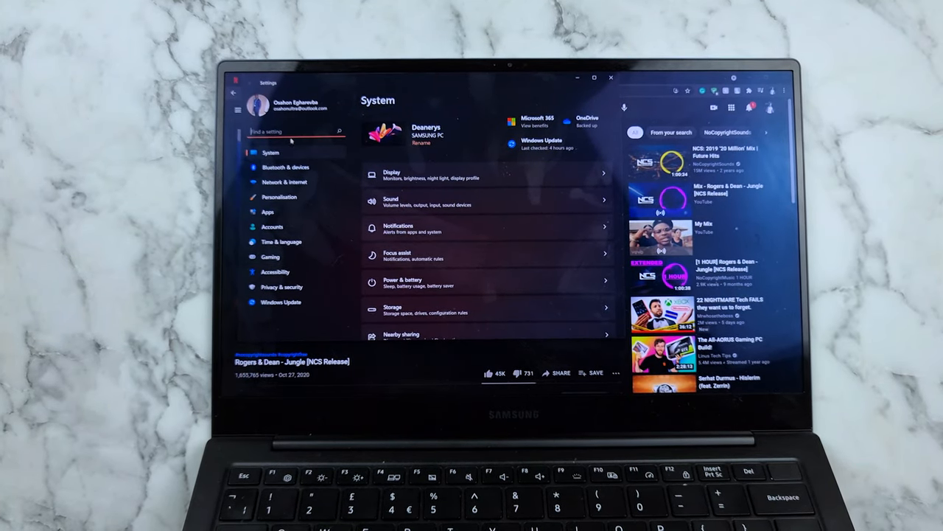
scroll("down", 3)
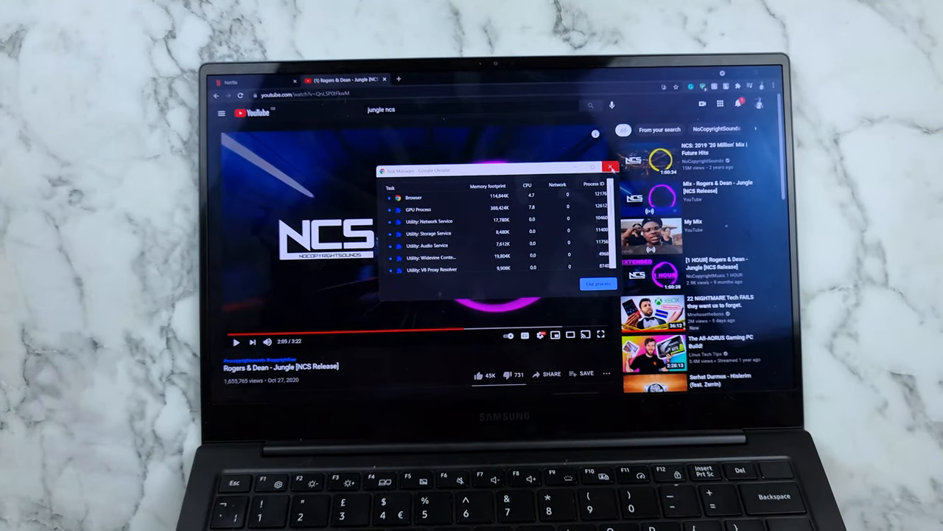
Review Task Manager's Performance stats for CPU, GPU 0, memory and disk.
left_click(612, 168)
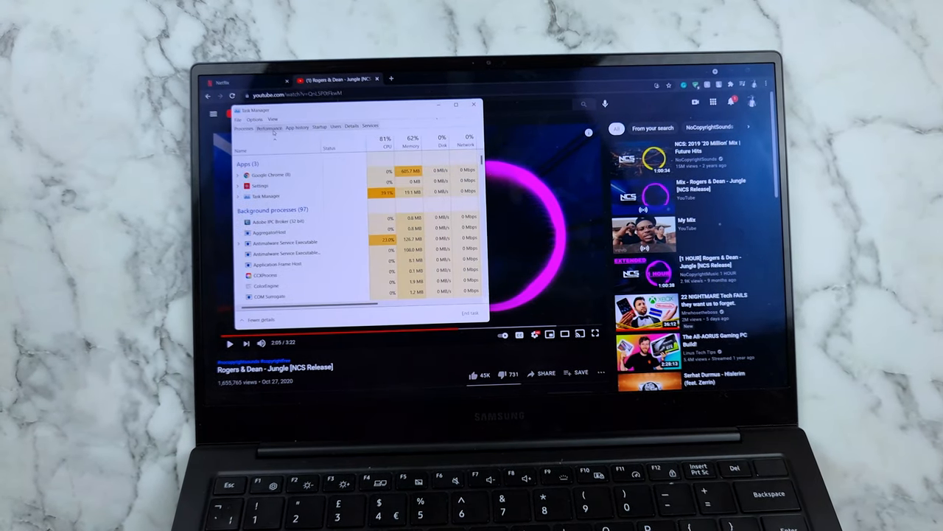
left_click(269, 125)
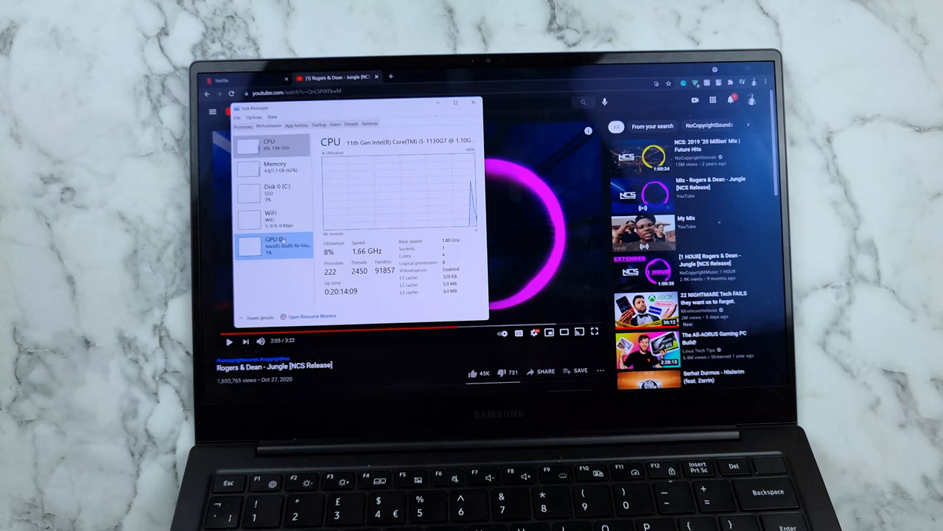
left_click(271, 245)
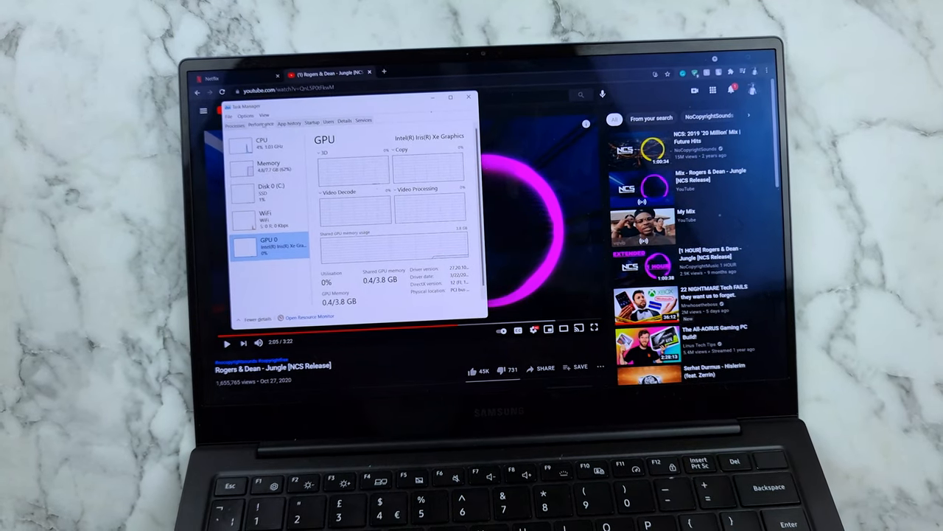
left_click(269, 165)
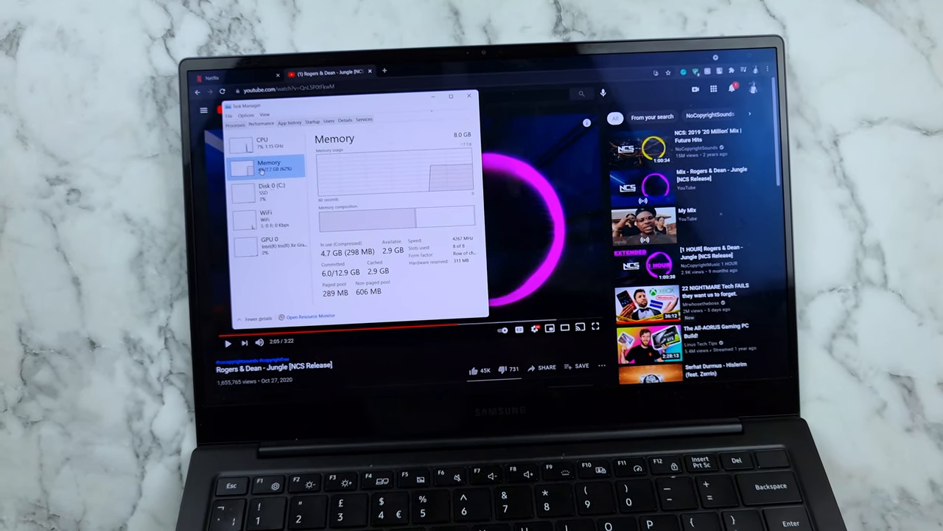
left_click(269, 190)
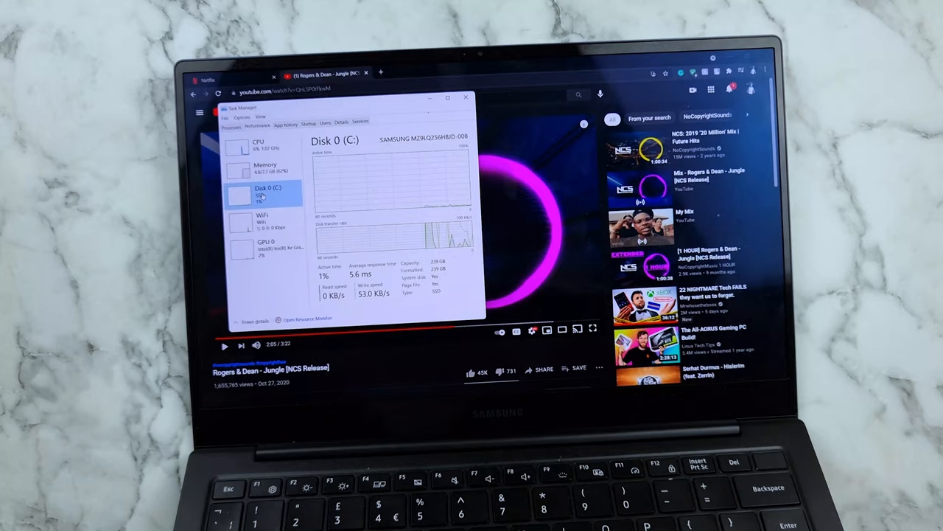
left_click(265, 167)
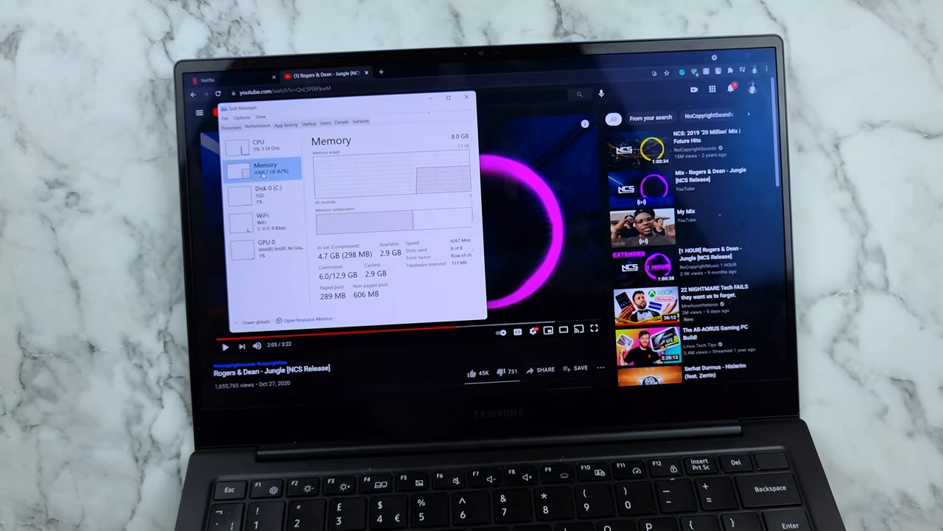
left_click(265, 190)
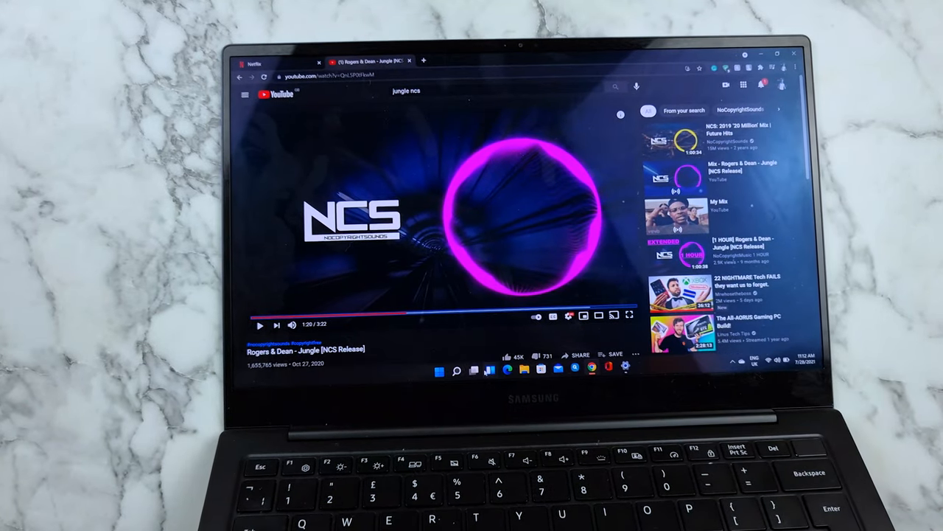
Scroll Start's All apps list to the preinstalled Samsung apps, then reopen Start over the desktop.
left_click(439, 370)
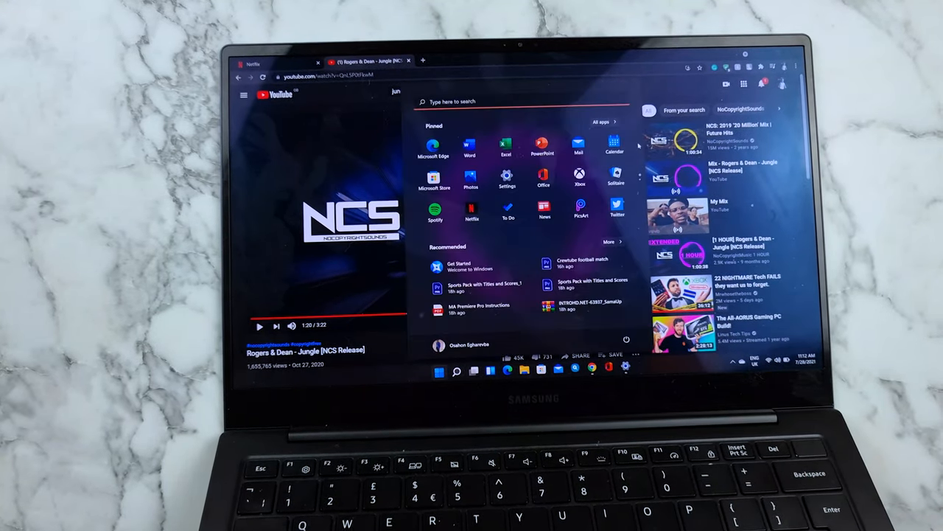
left_click(603, 122)
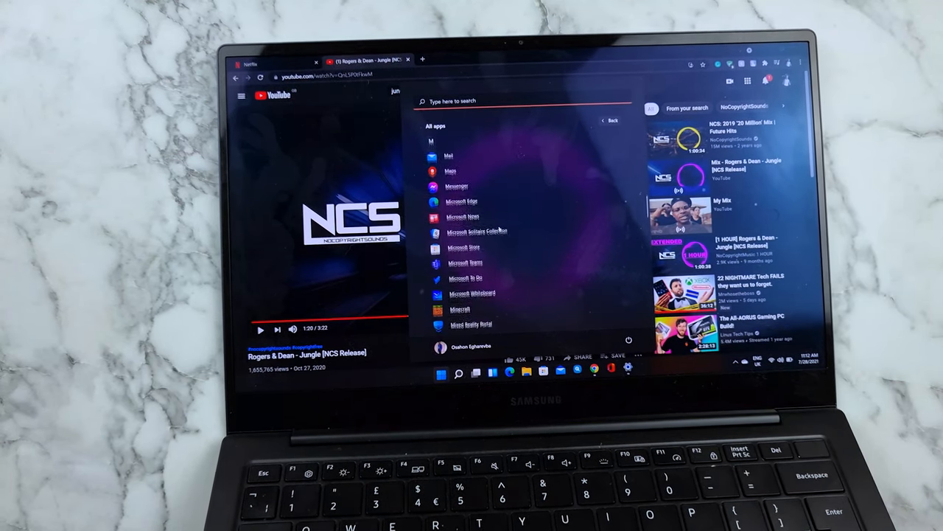
scroll("down", 3)
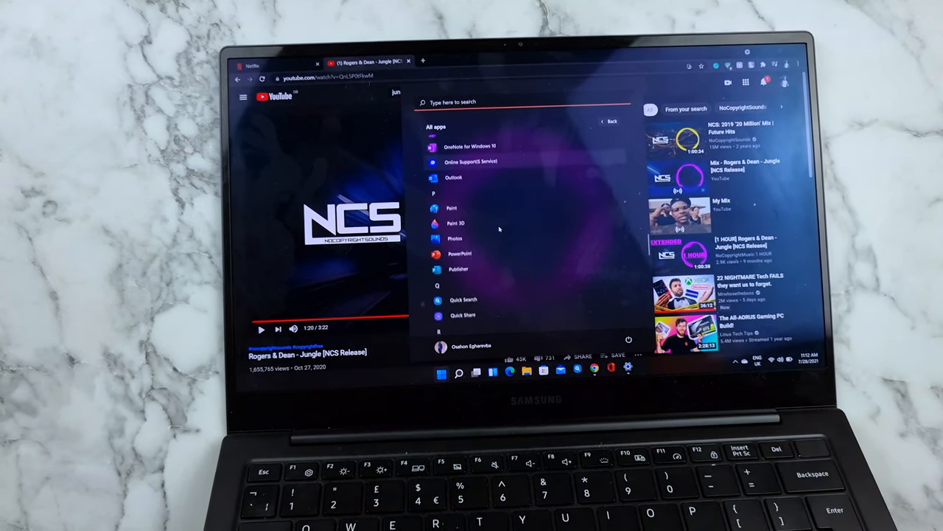
scroll("down", 3)
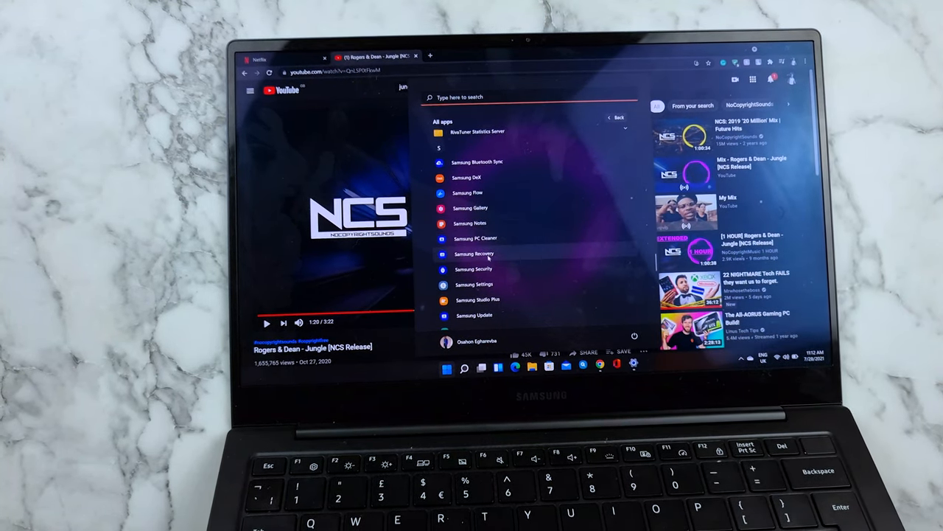
mouse_move(474, 269)
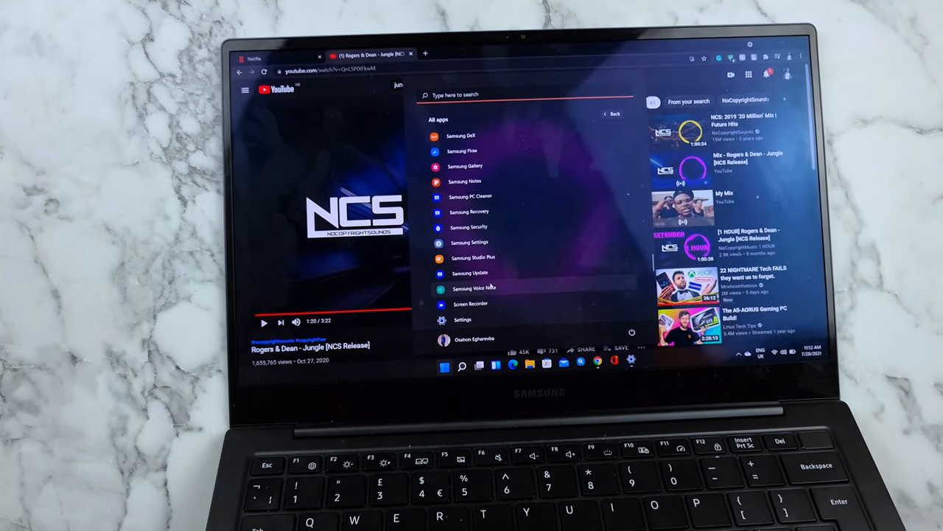
scroll("down", 3)
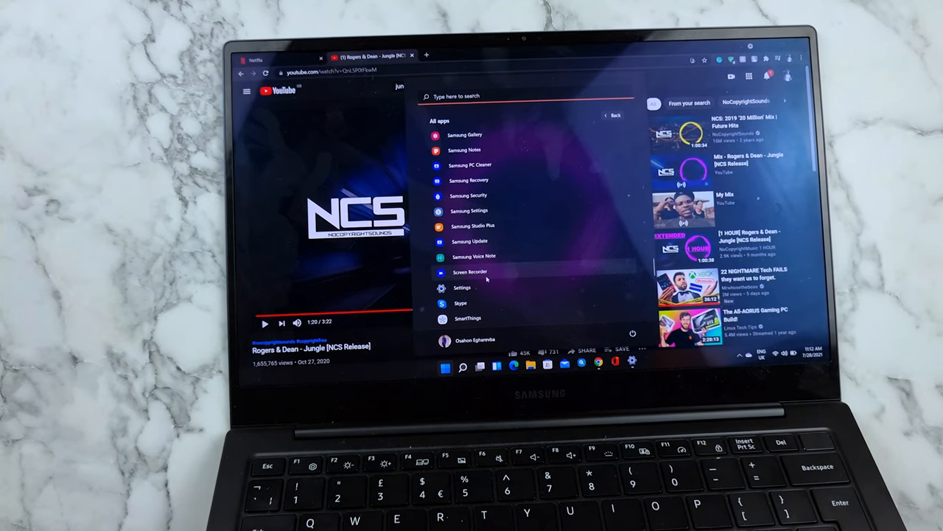
scroll("down", 3)
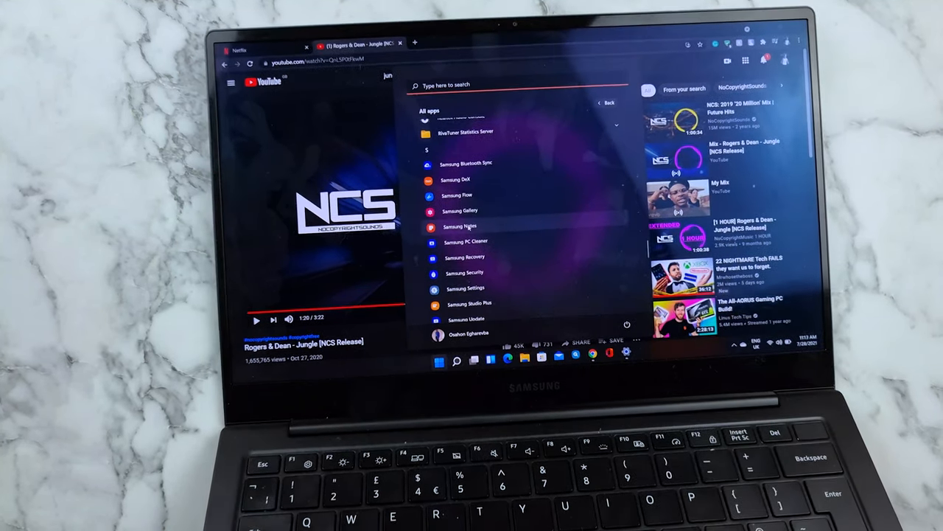
left_click(460, 226)
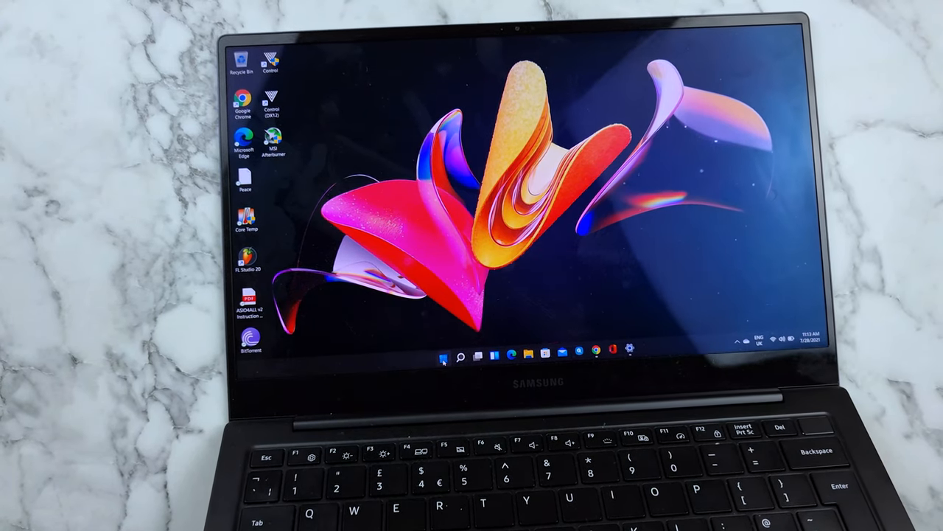
left_click(441, 357)
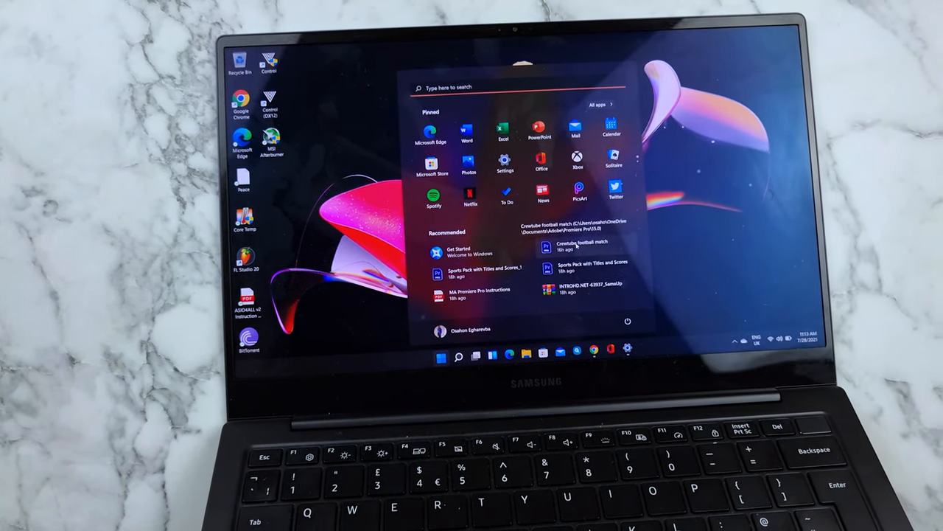